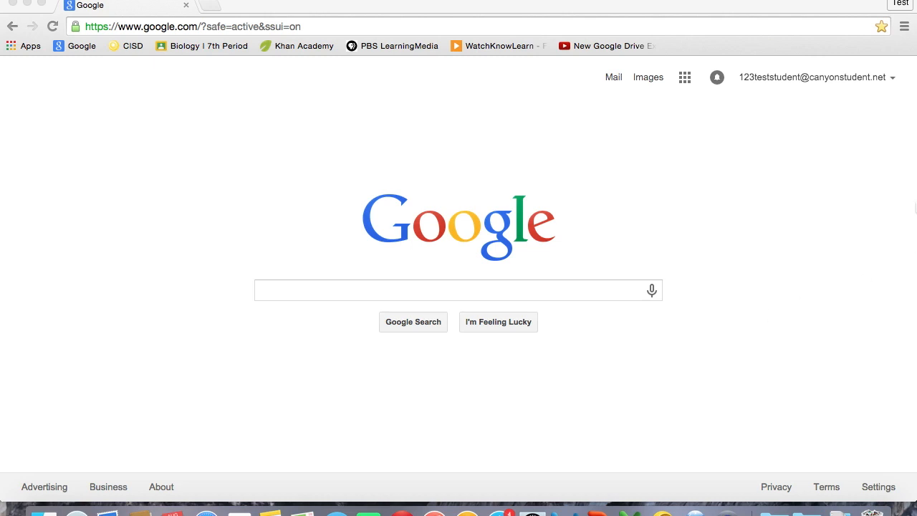
{"action": "mouse_move", "coordinate": [782, 77]}
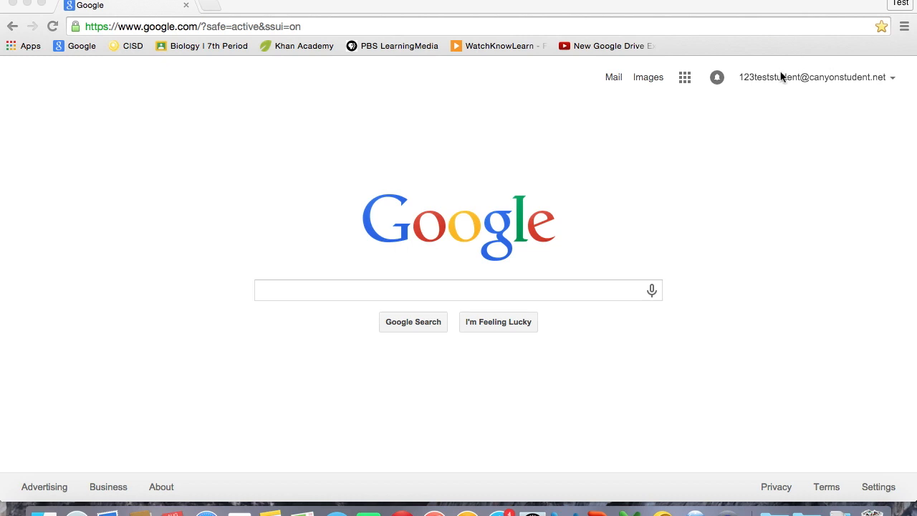
{"action": "mouse_move", "coordinate": [777, 125]}
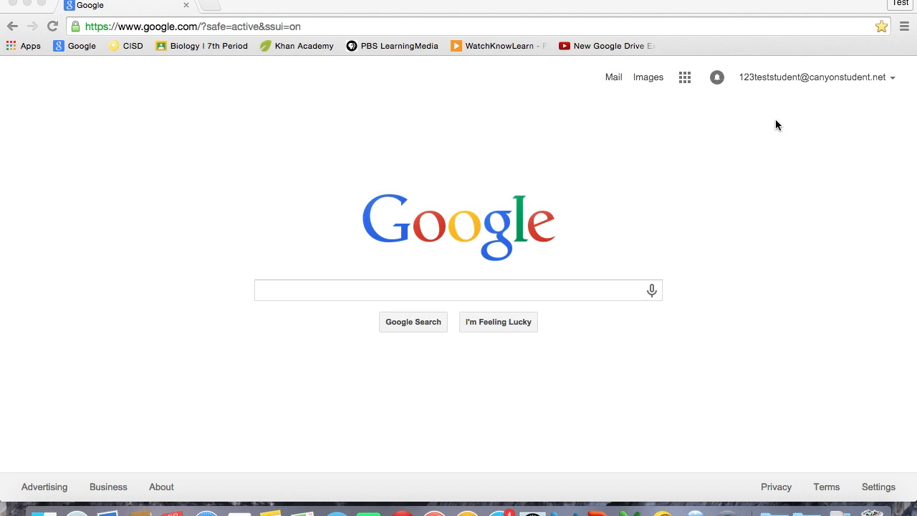
{"action": "mouse_move", "coordinate": [777, 72]}
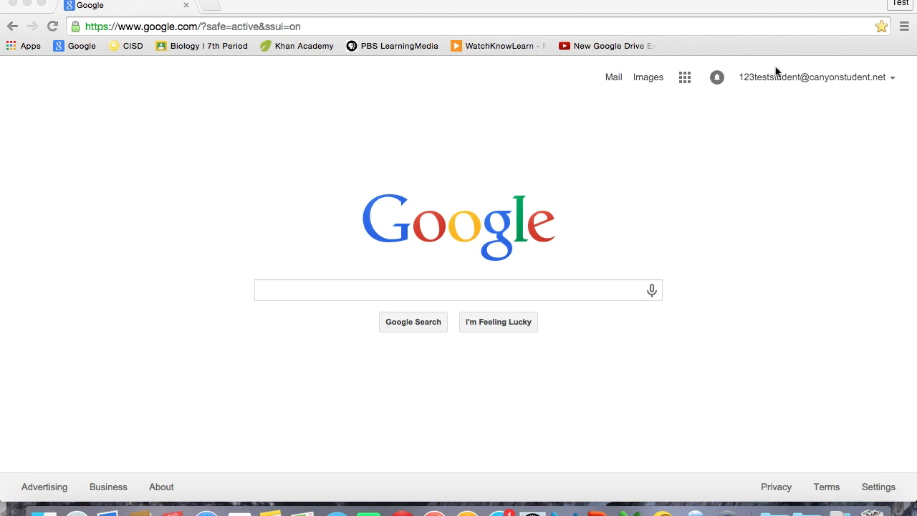
{"action": "mouse_move", "coordinate": [820, 89]}
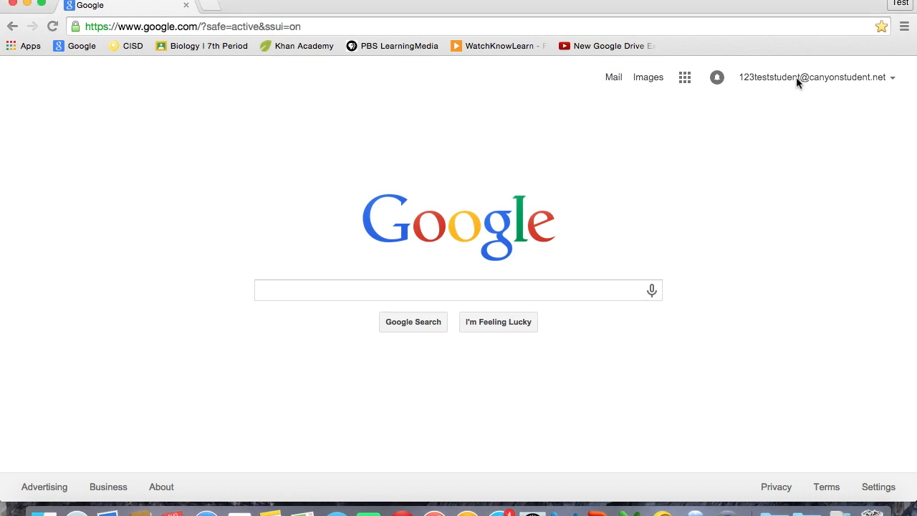
- Go to My Account from the account menu and scroll to the Sign-in & security card
{"action": "left_click", "coordinate": [812, 77]}
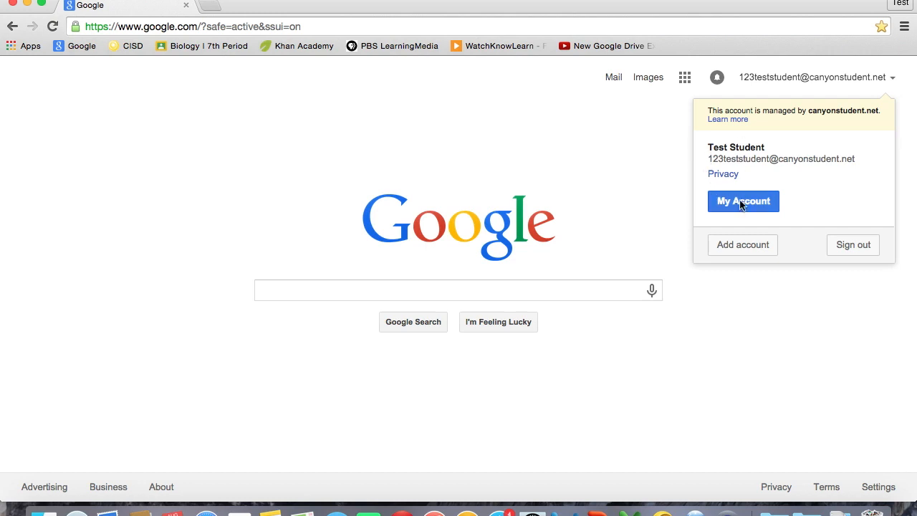
{"action": "mouse_move", "coordinate": [742, 201]}
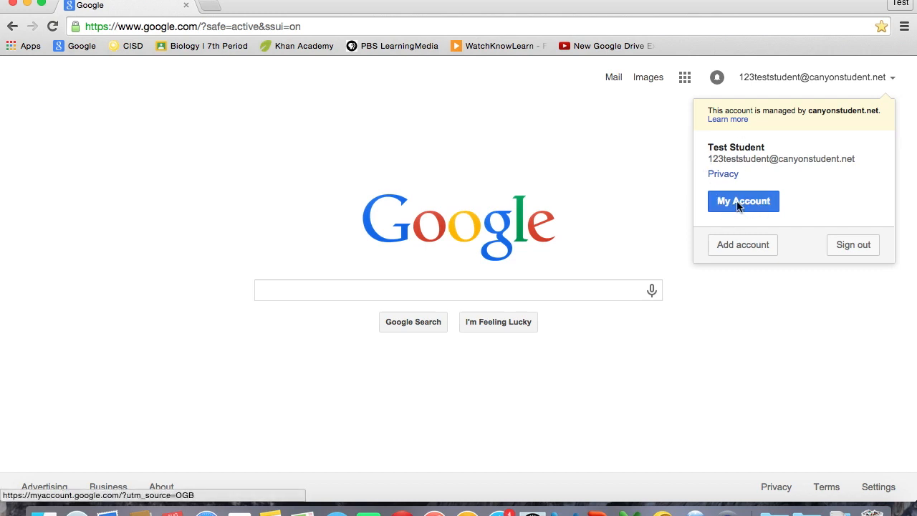
{"action": "left_click", "coordinate": [743, 200]}
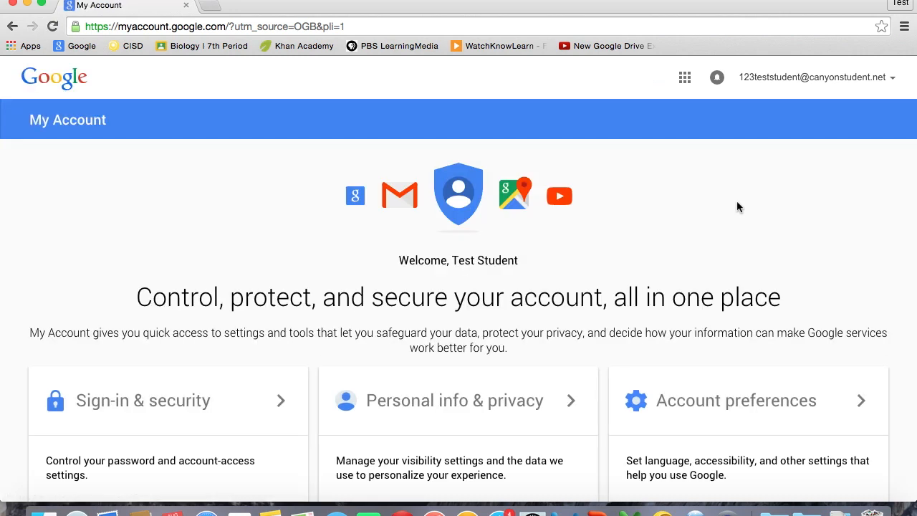
{"action": "scroll", "scroll_direction": "down", "scroll_amount": 3}
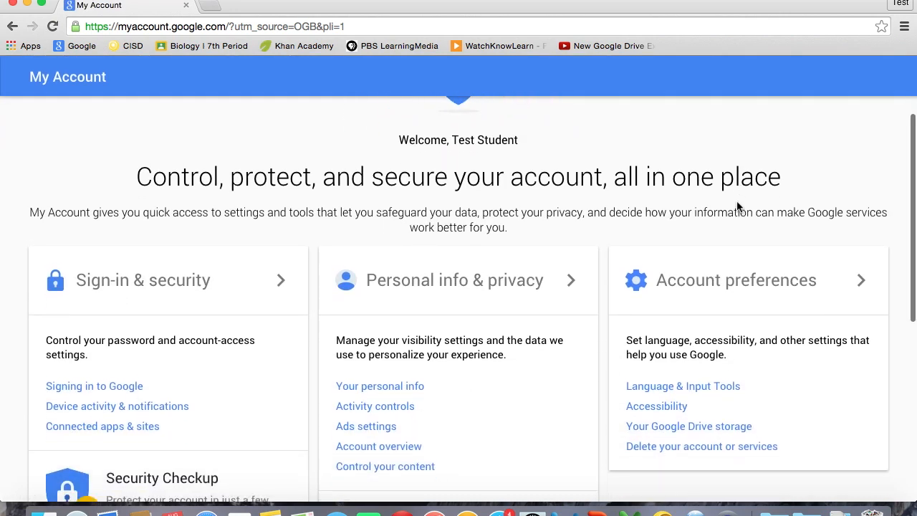
{"action": "scroll", "scroll_direction": "down", "scroll_amount": 3}
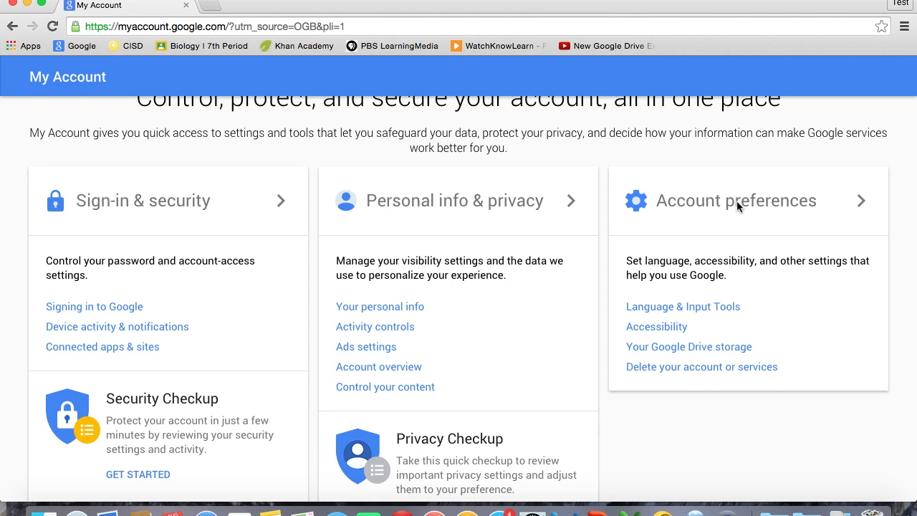
{"action": "mouse_move", "coordinate": [892, 192]}
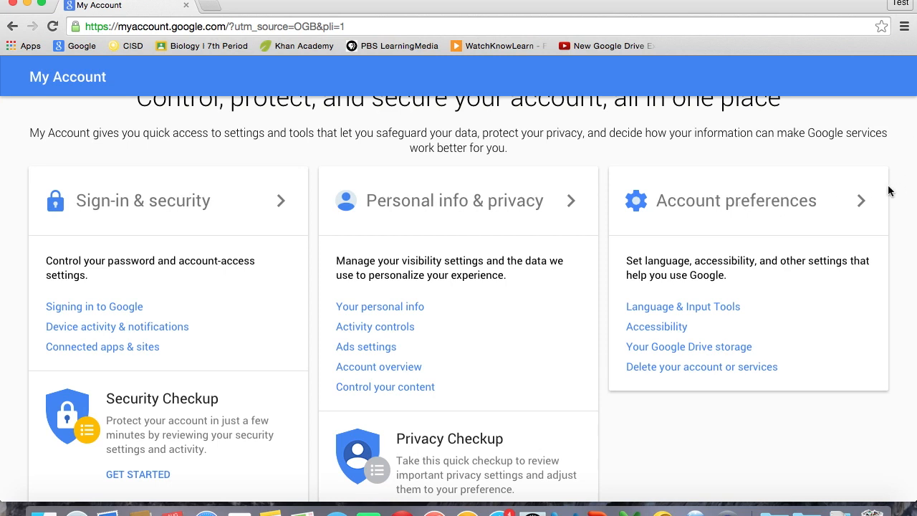
{"action": "mouse_move", "coordinate": [531, 279]}
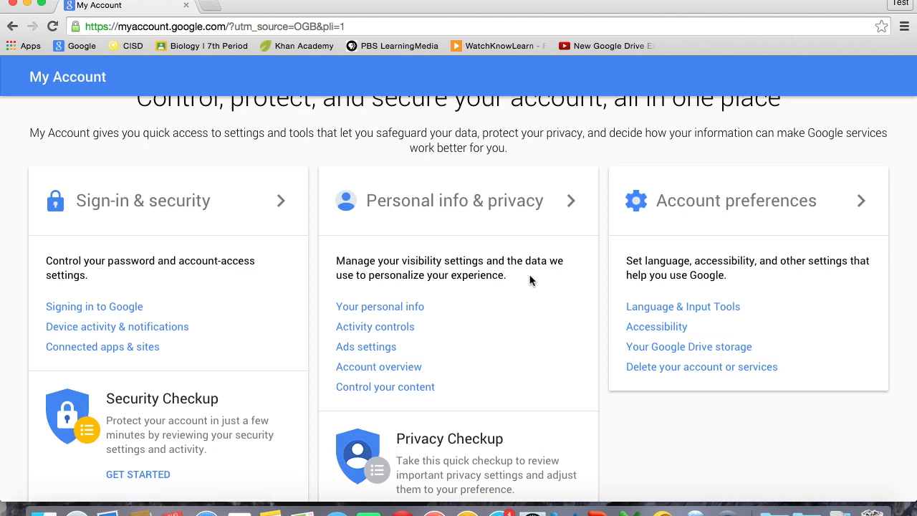
{"action": "scroll", "scroll_direction": "down", "scroll_amount": 3}
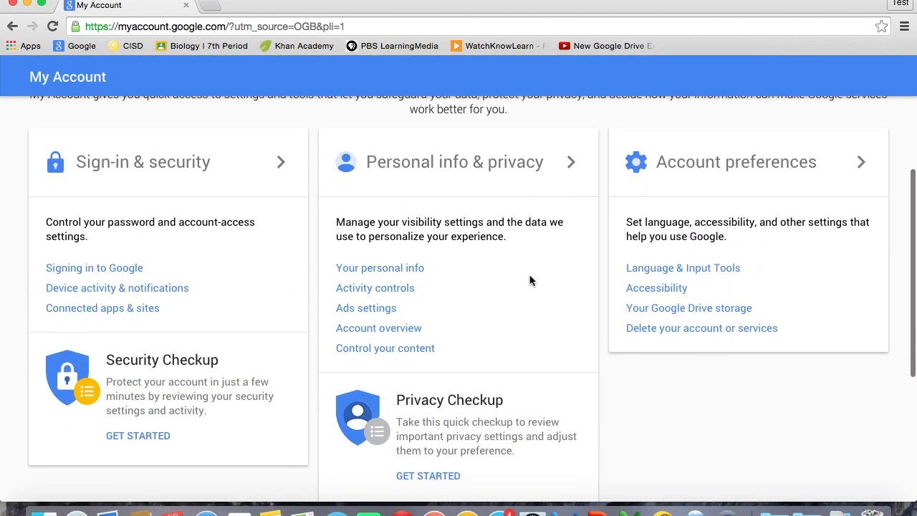
{"action": "mouse_move", "coordinate": [94, 268]}
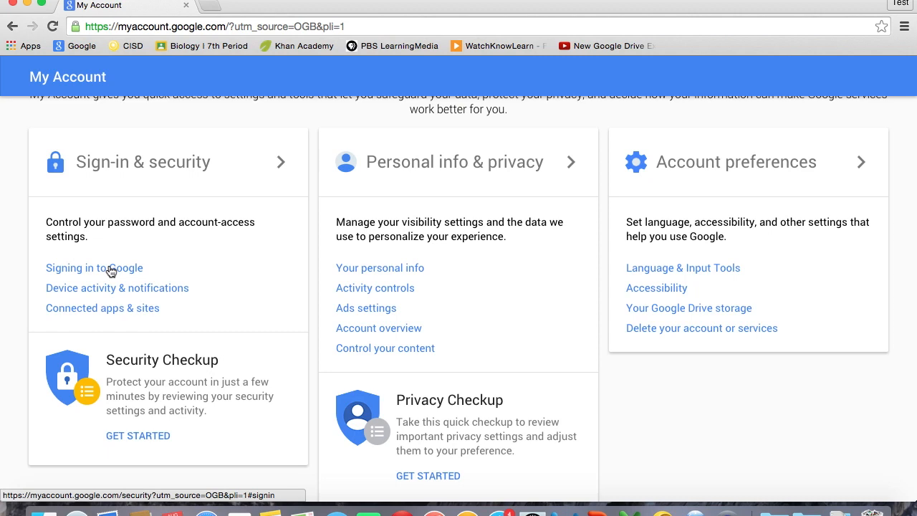
- Enter Signing in to Google > Password and re-enter the current password to confirm identity
{"action": "left_click", "coordinate": [94, 268]}
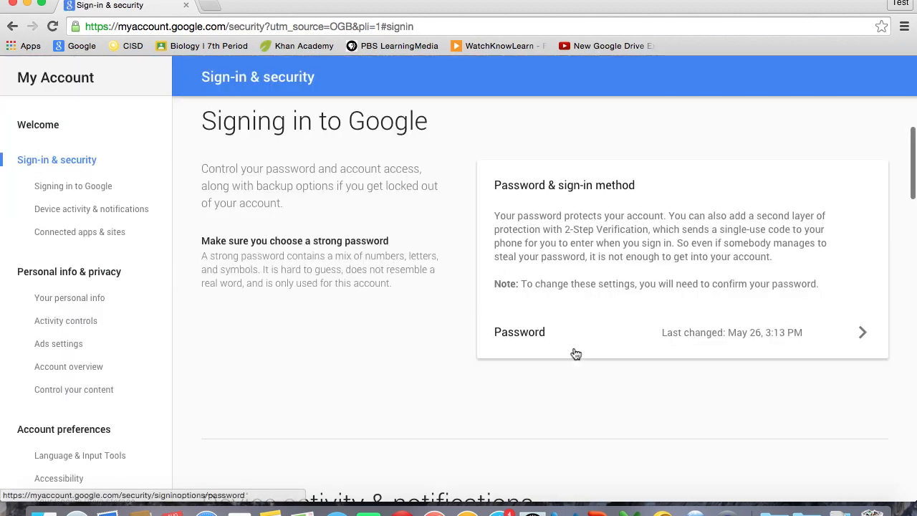
{"action": "mouse_move", "coordinate": [507, 344]}
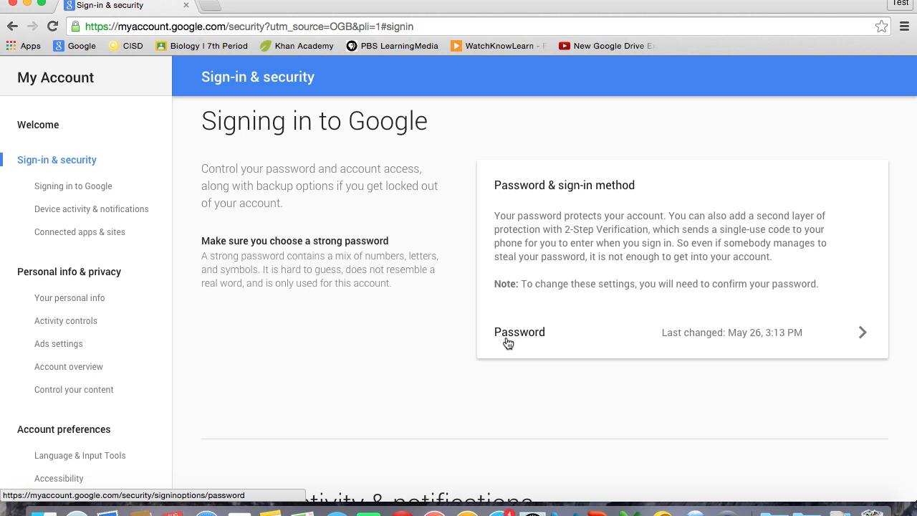
{"action": "left_click", "coordinate": [519, 333]}
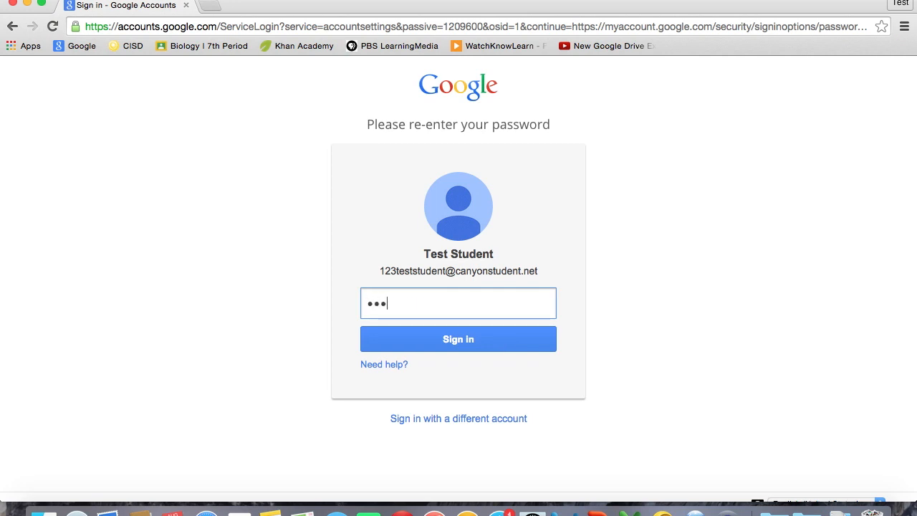
{"action": "type", "text": "password"}
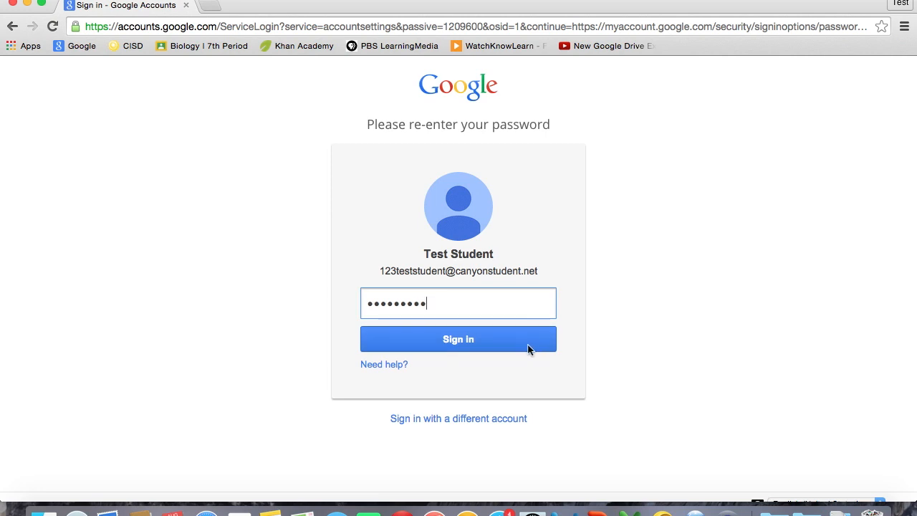
{"action": "left_click", "coordinate": [459, 339]}
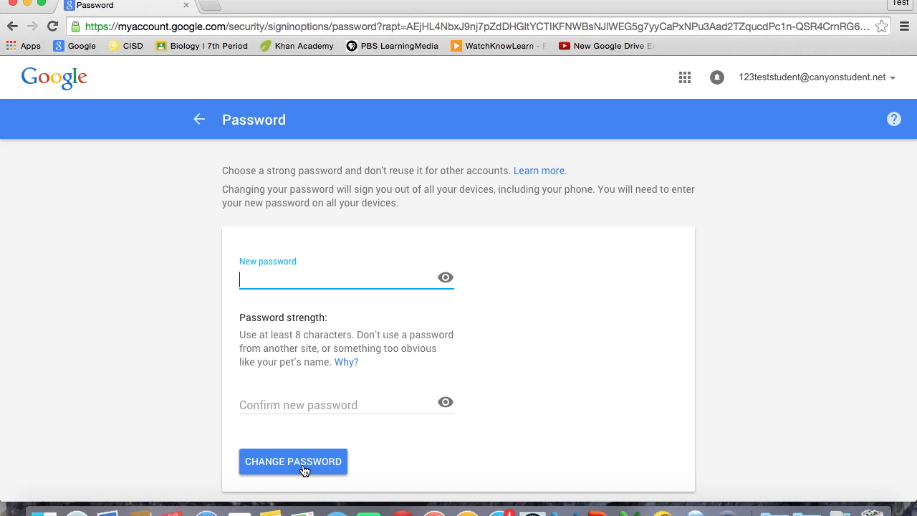
{"action": "mouse_move", "coordinate": [803, 192]}
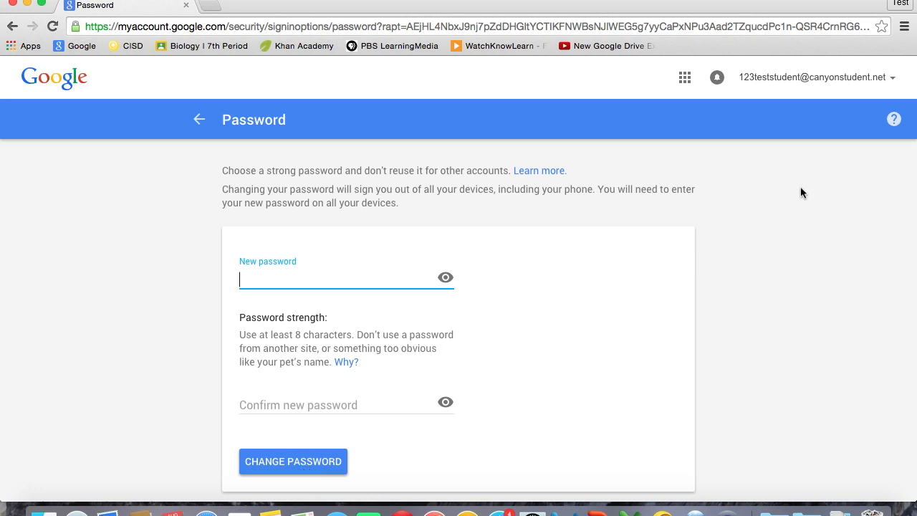
{"action": "mouse_move", "coordinate": [772, 205]}
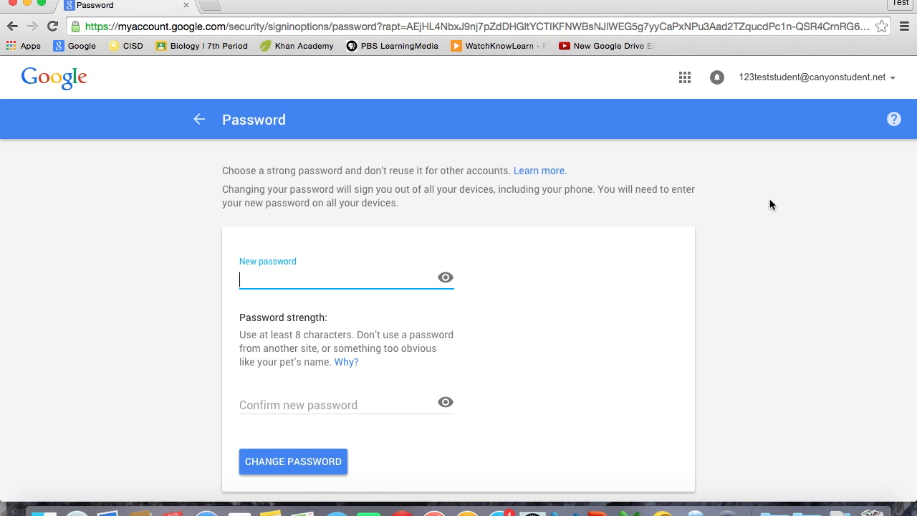
{"action": "mouse_move", "coordinate": [159, 84]}
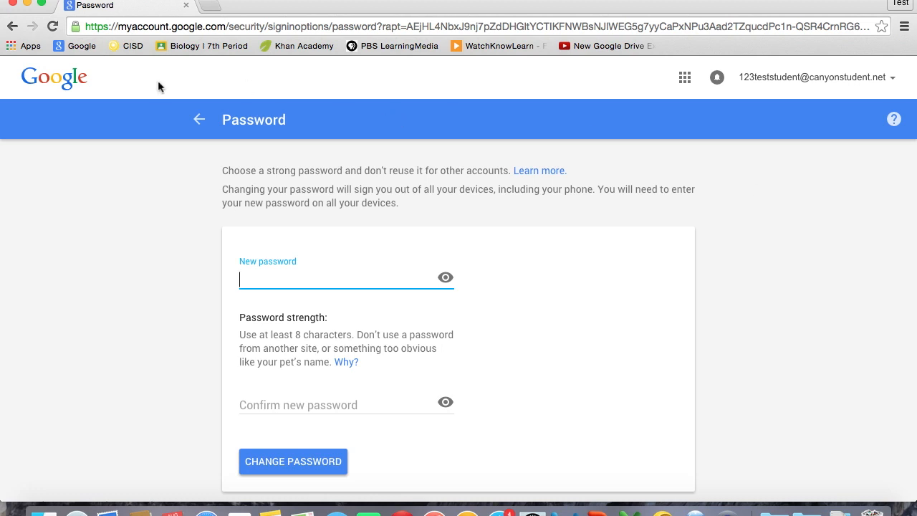
{"action": "mouse_move", "coordinate": [81, 44]}
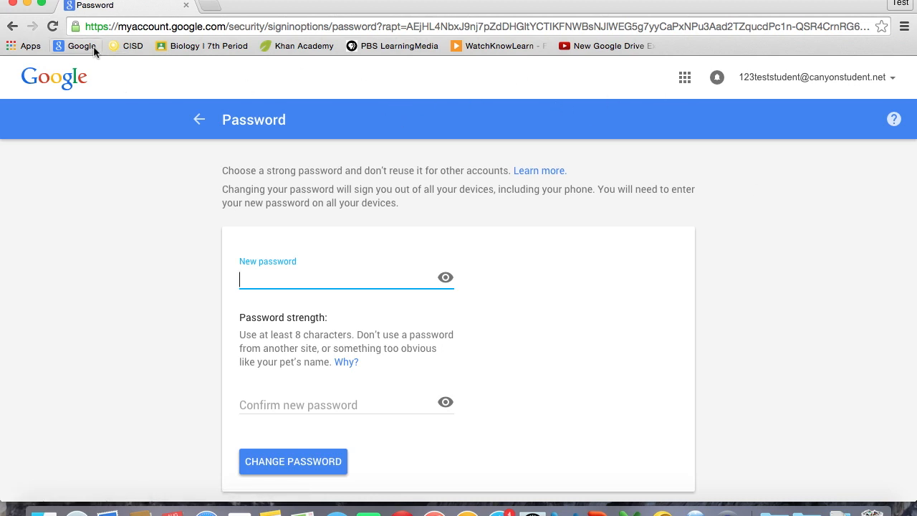
- Return to the google.com home page via the Google bookmark, still signed in
{"action": "left_click", "coordinate": [80, 45]}
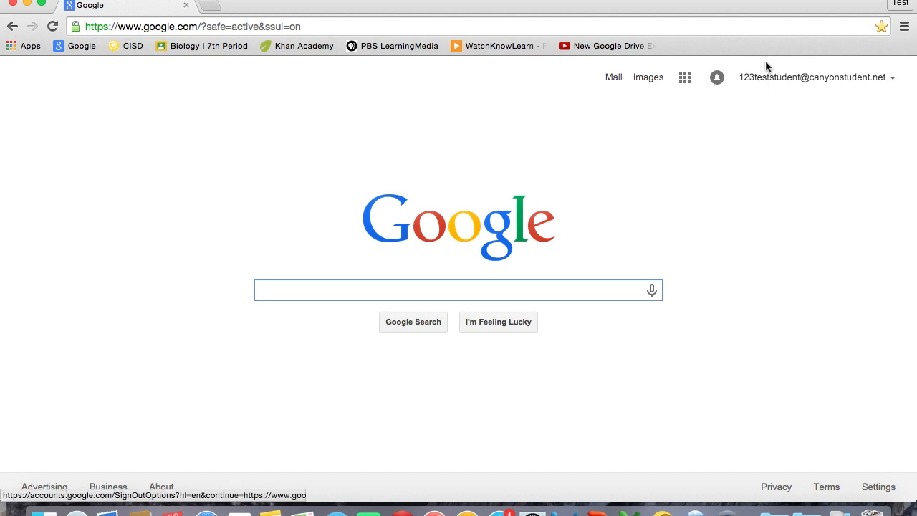
{"action": "mouse_move", "coordinate": [773, 84]}
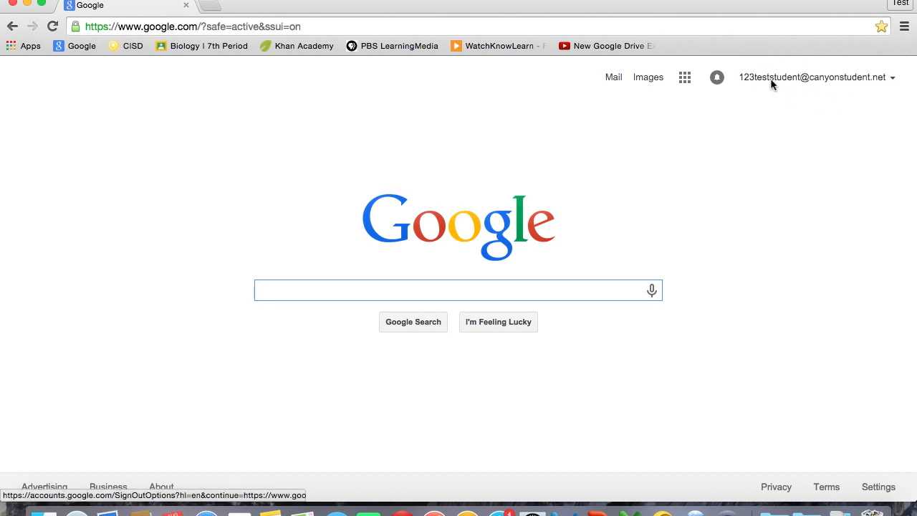
{"action": "mouse_move", "coordinate": [814, 77]}
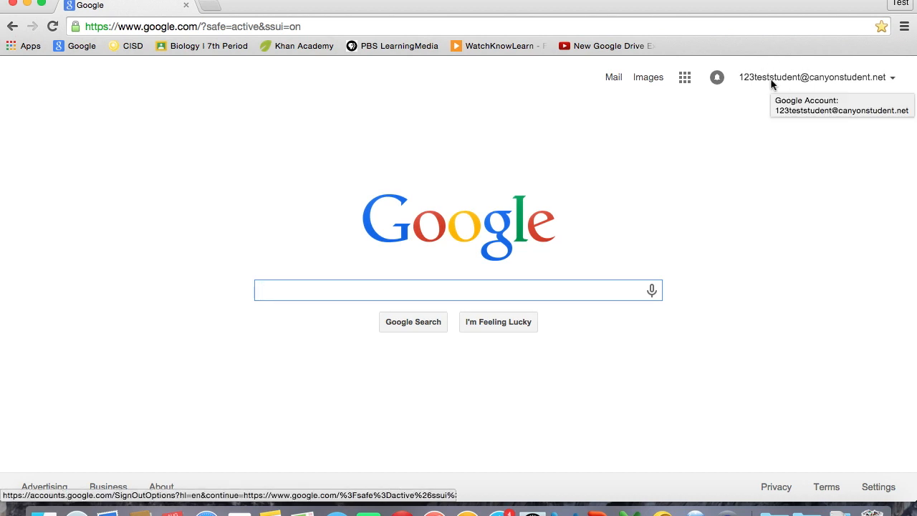
- Sign the student account out of Google from the account menu
{"action": "left_click", "coordinate": [812, 78]}
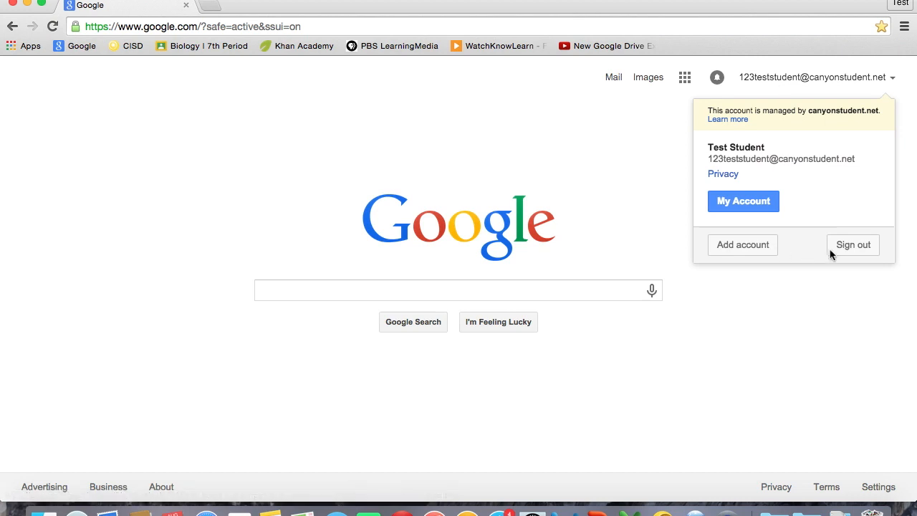
{"action": "left_click", "coordinate": [853, 244]}
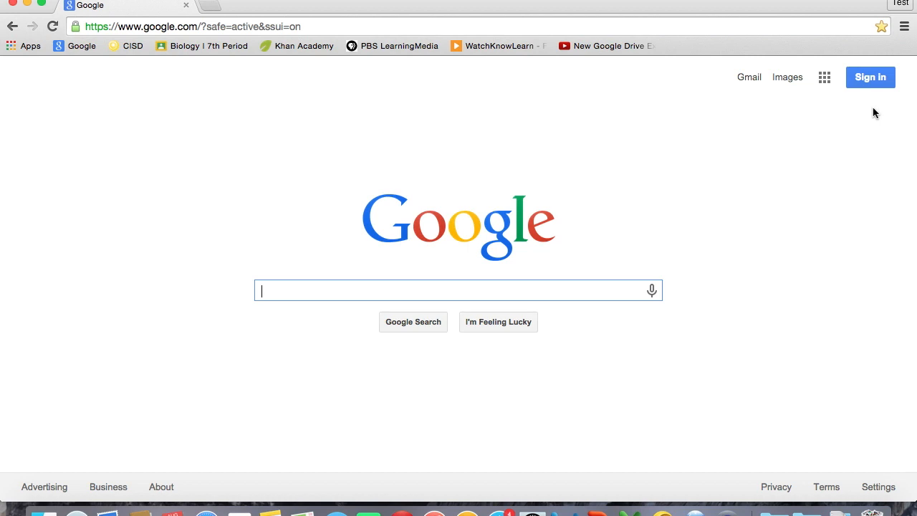
{"action": "mouse_move", "coordinate": [361, 17]}
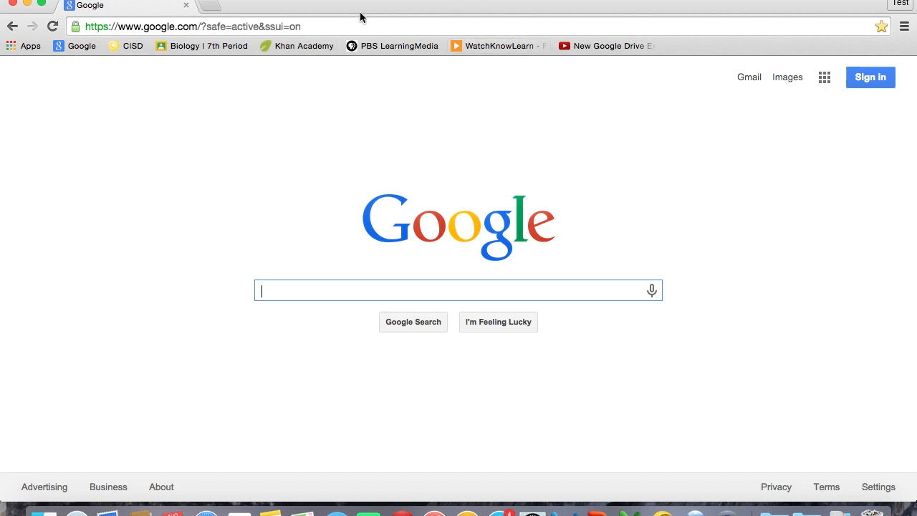
{"action": "mouse_move", "coordinate": [721, 146]}
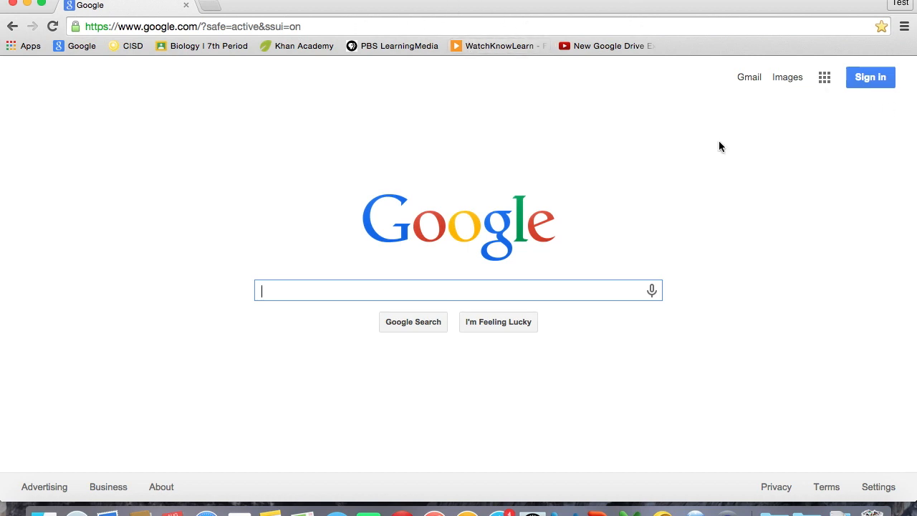
{"action": "mouse_move", "coordinate": [792, 146]}
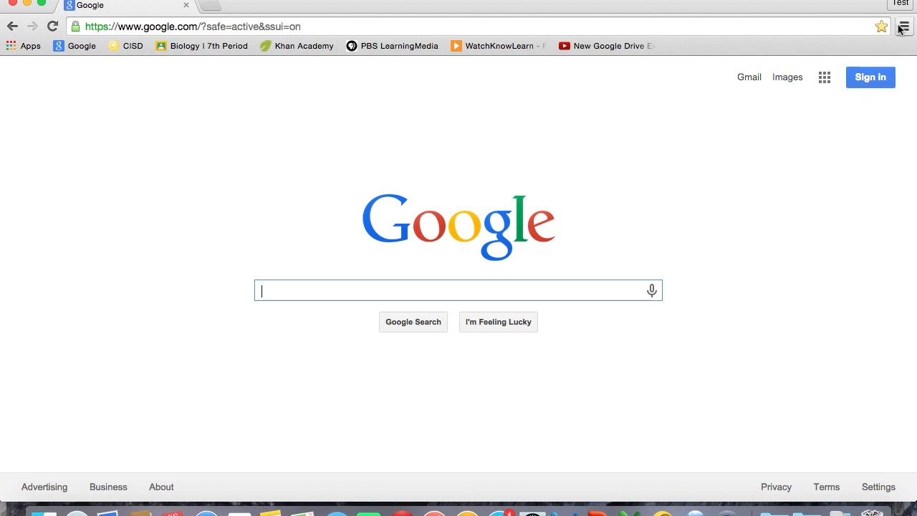
{"action": "mouse_move", "coordinate": [905, 43]}
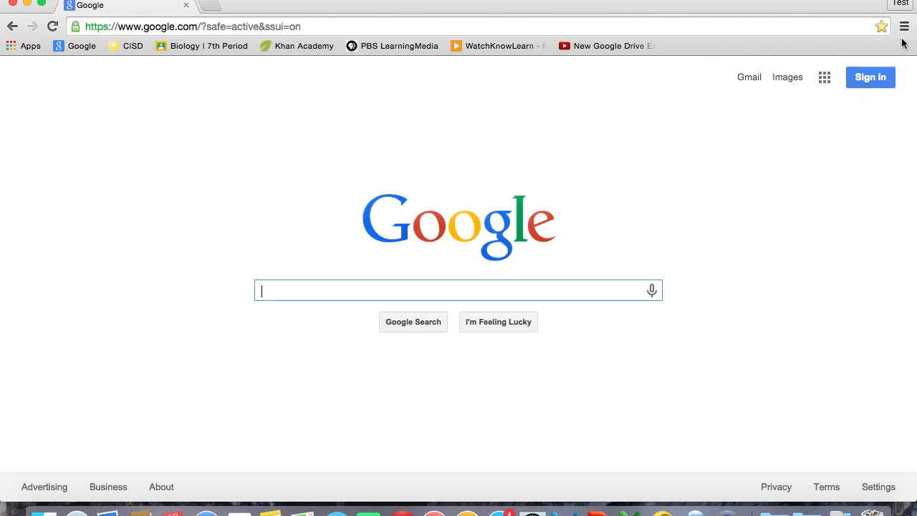
{"action": "mouse_move", "coordinate": [906, 25]}
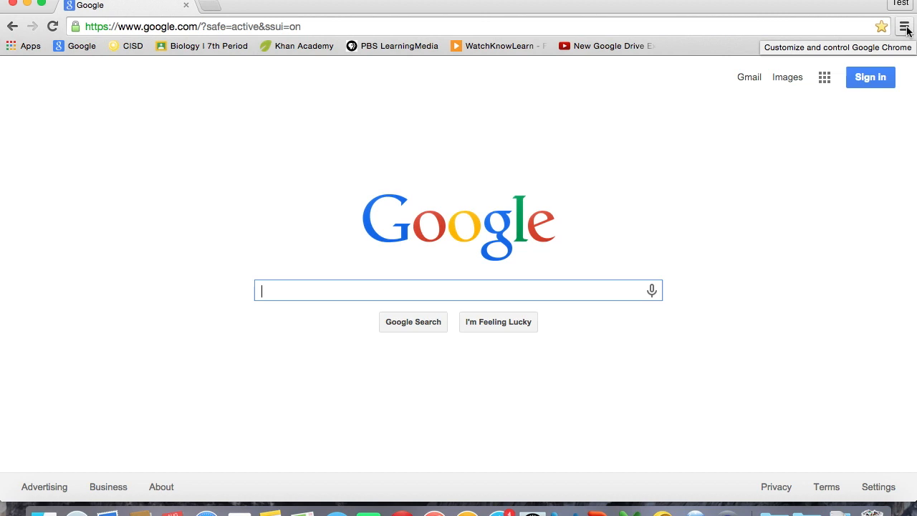
- In Chrome Settings, disconnect the Google account with Clear data and disconnect, reaching Set up Chrome
{"action": "left_click", "coordinate": [905, 26]}
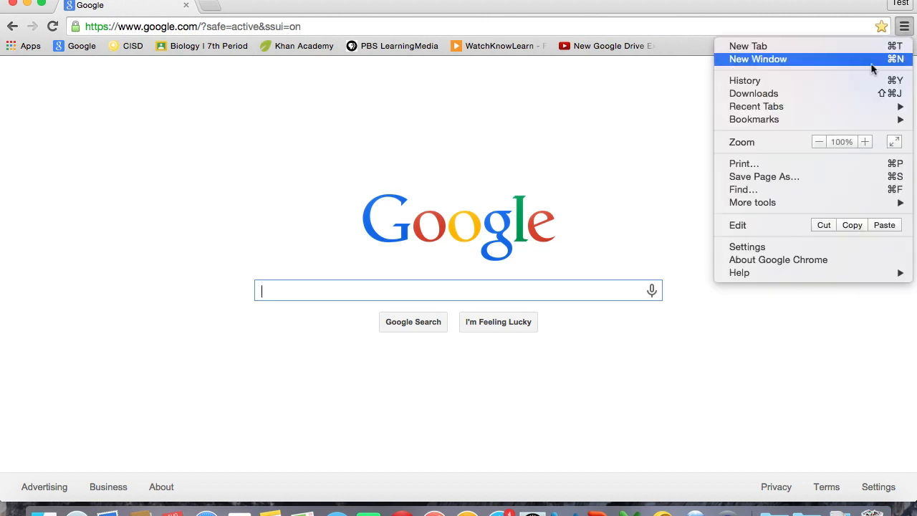
{"action": "mouse_move", "coordinate": [783, 246]}
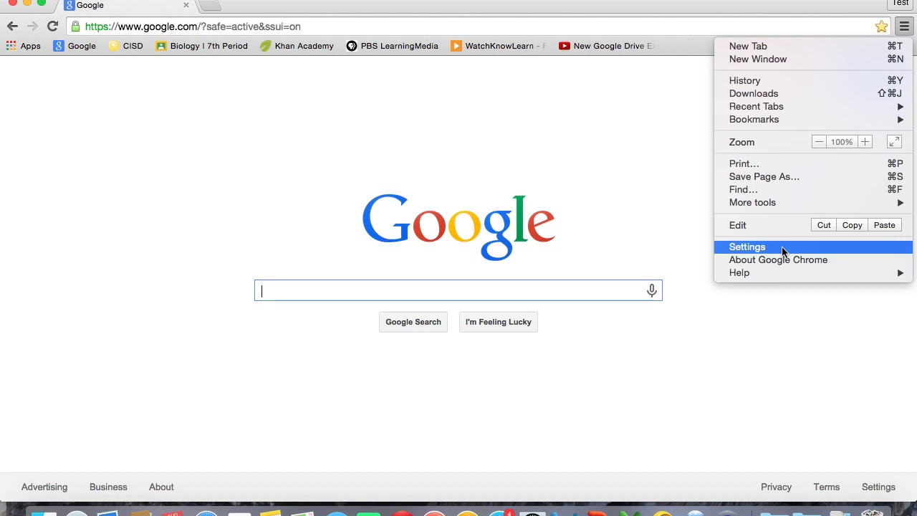
{"action": "left_click", "coordinate": [748, 246]}
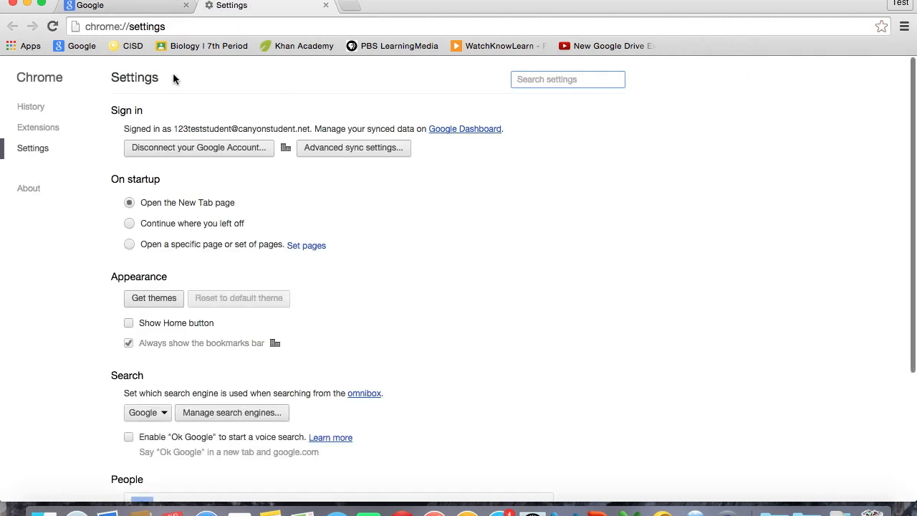
{"action": "mouse_move", "coordinate": [192, 116]}
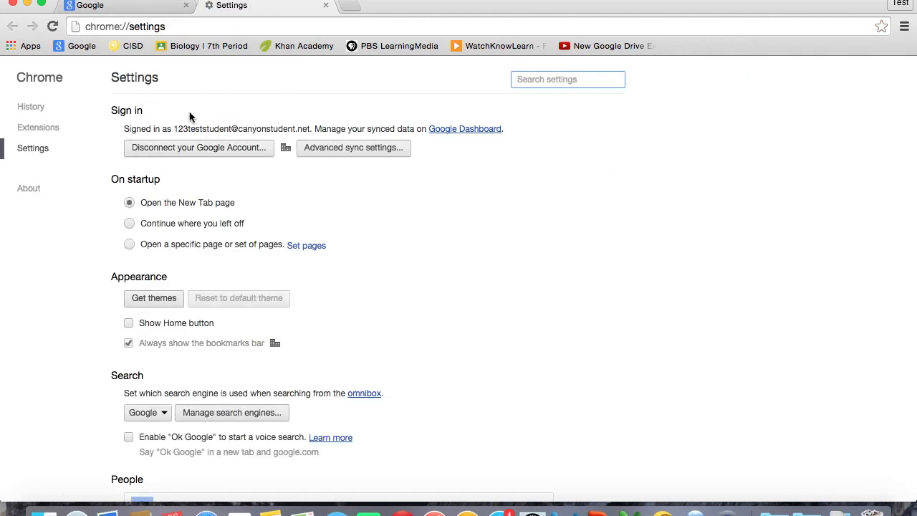
{"action": "mouse_move", "coordinate": [206, 148]}
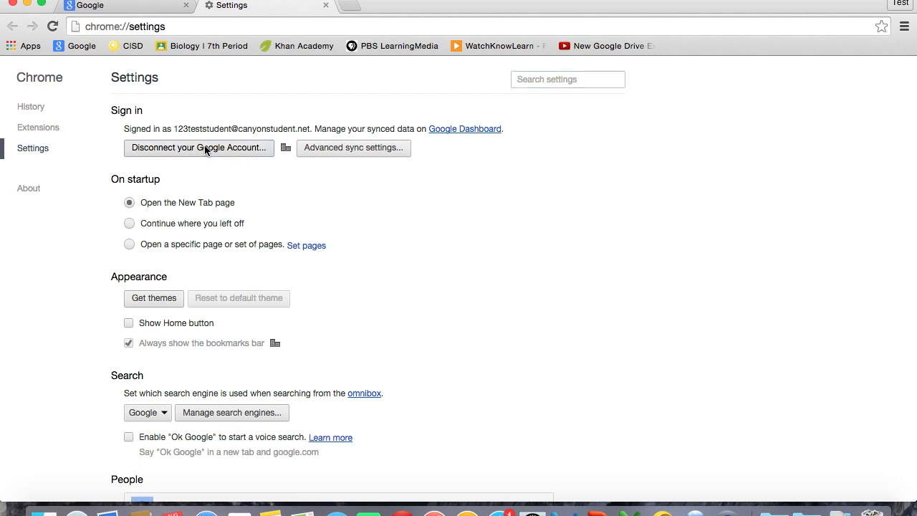
{"action": "left_click", "coordinate": [198, 147]}
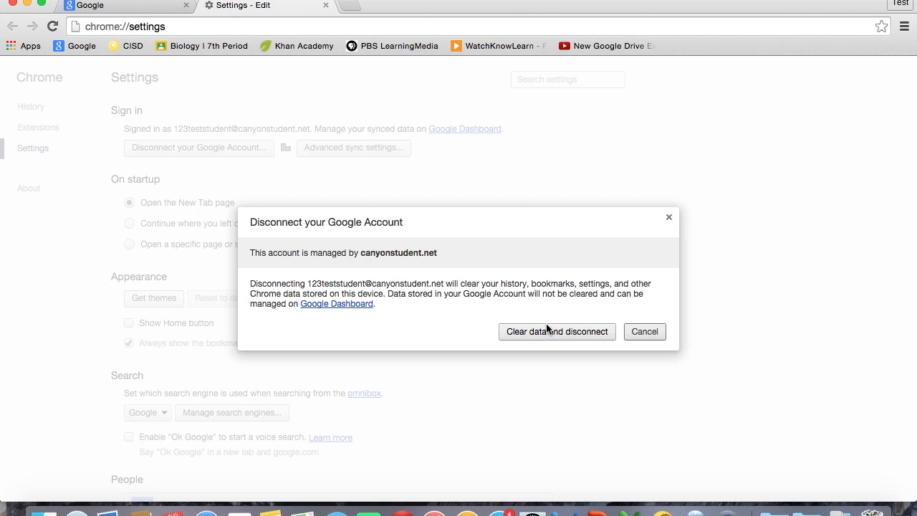
{"action": "mouse_move", "coordinate": [542, 344]}
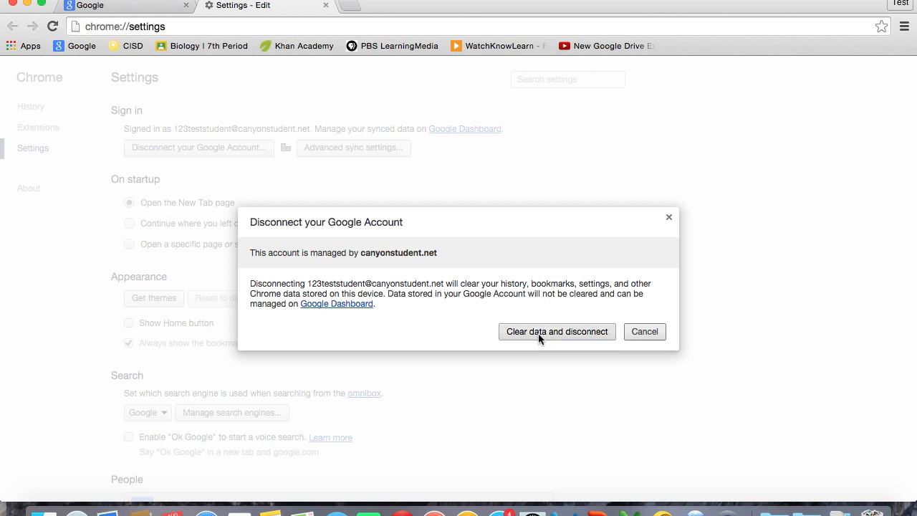
{"action": "left_click", "coordinate": [556, 331]}
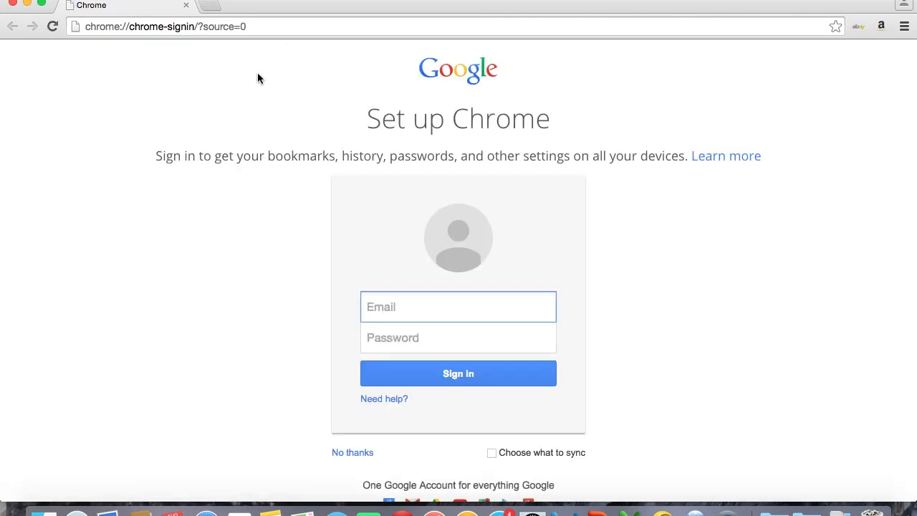